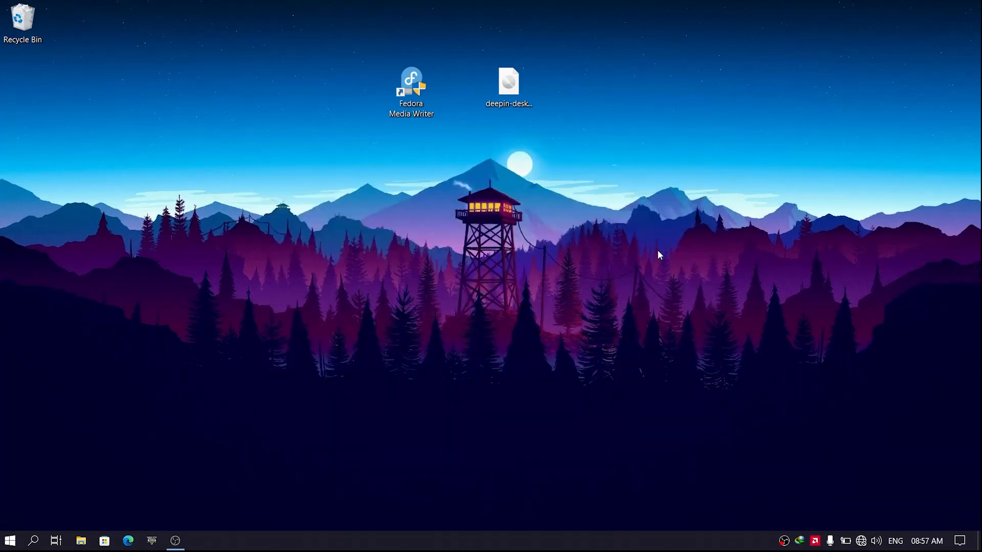
- Launch Fedora Media Writer from the desktop
{"action": "double_click", "coordinate": [411, 84]}
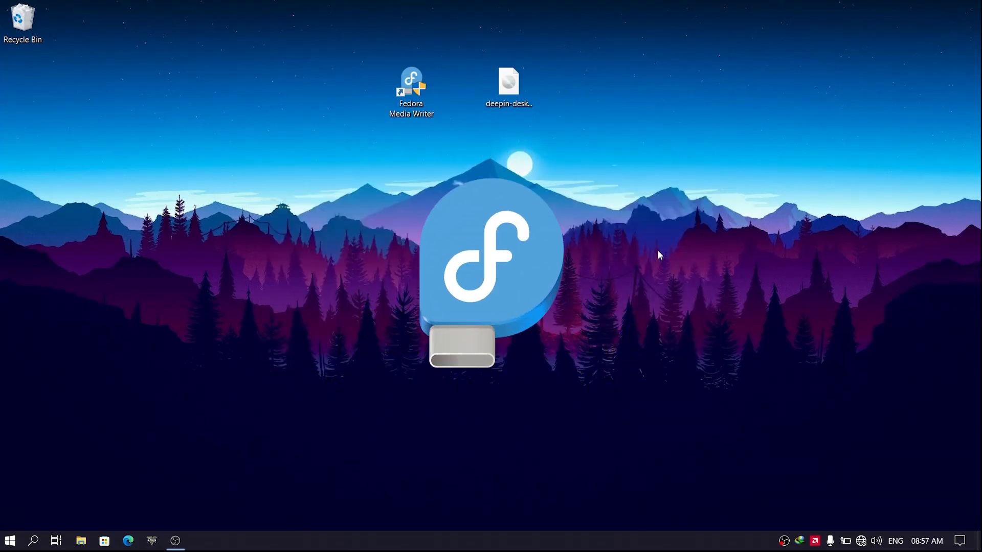
{"action": "double_click", "coordinate": [411, 88]}
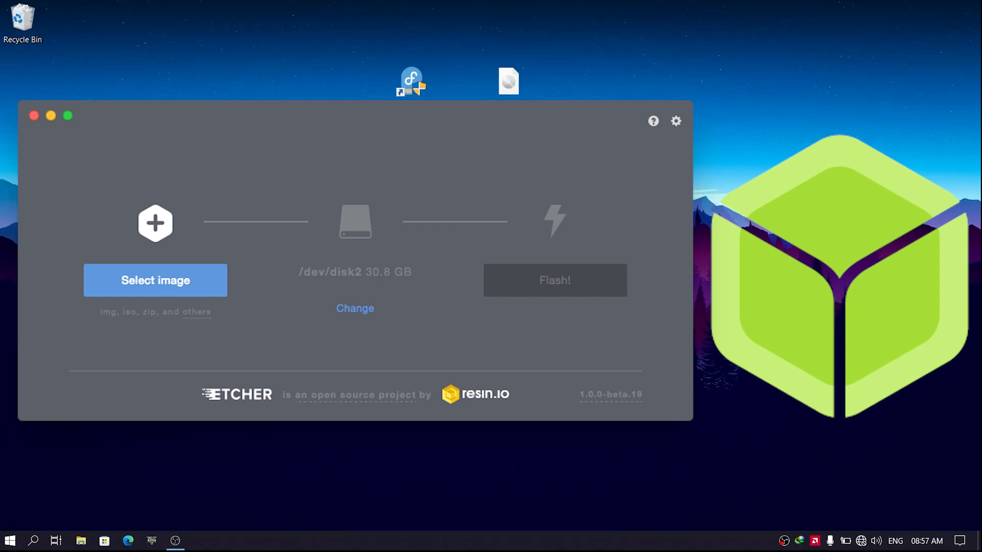
{"action": "left_click", "coordinate": [33, 115]}
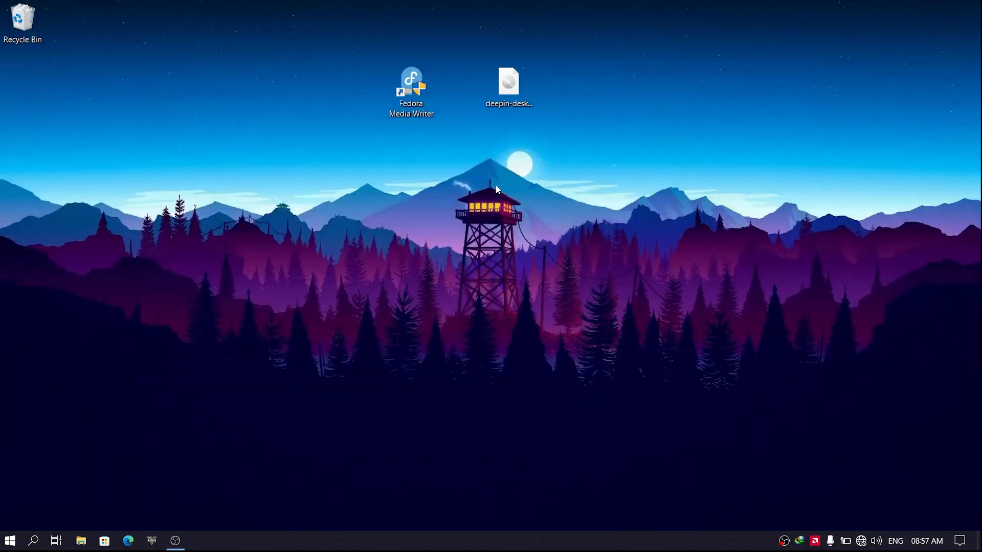
{"action": "double_click", "coordinate": [411, 85]}
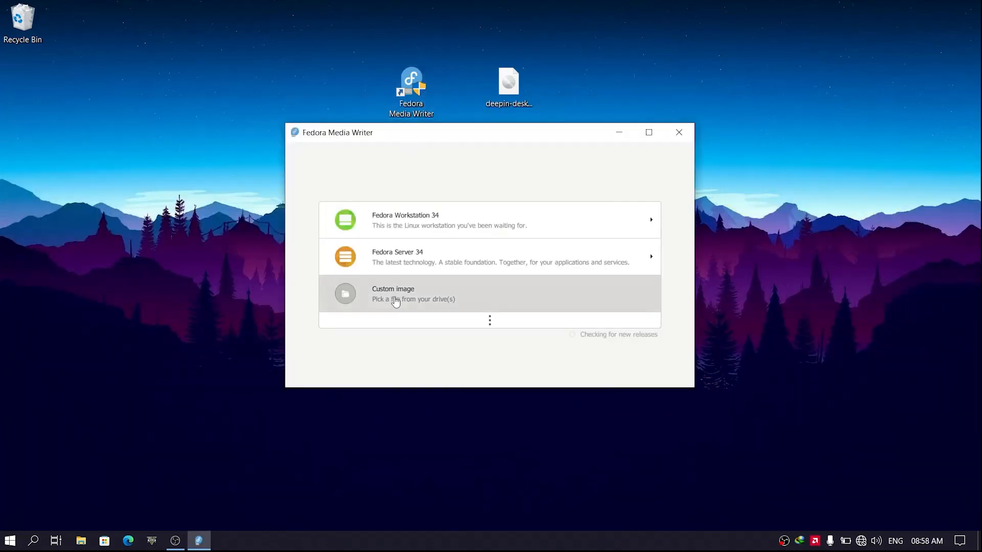
- Write deepin-desktop-community-20.8-amd64.iso as a custom image to the SanDisk Cruzer Blade, then close the writer
{"action": "left_click", "coordinate": [393, 294]}
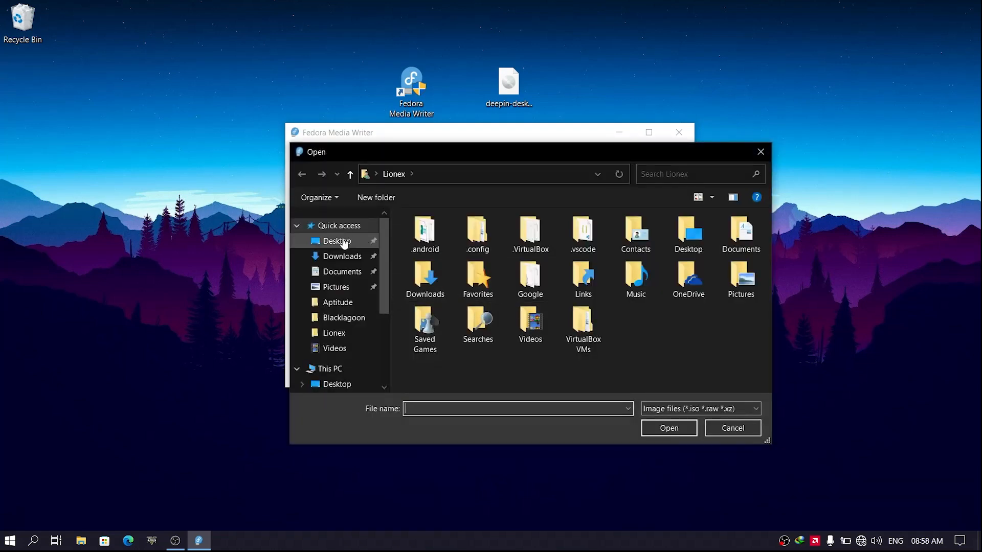
{"action": "left_click", "coordinate": [731, 428]}
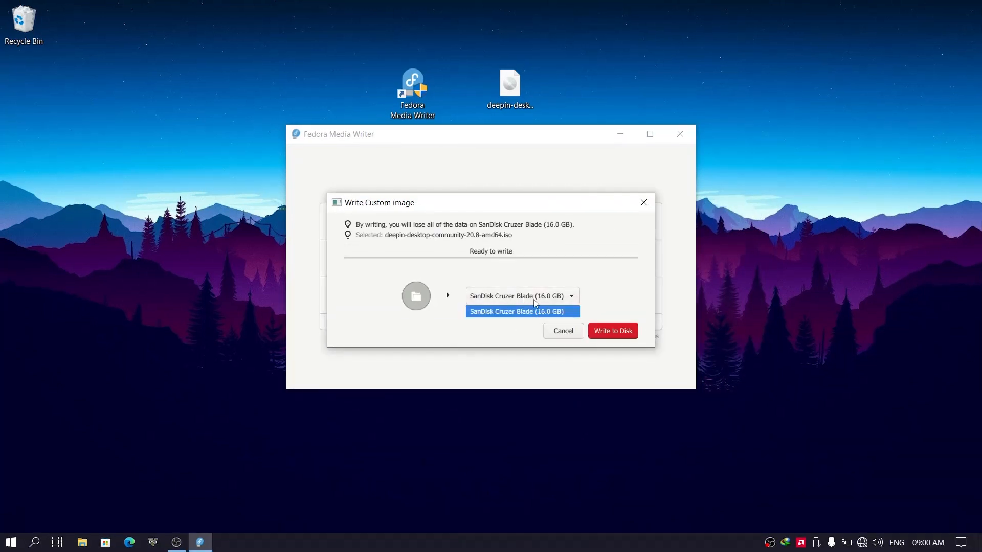
{"action": "left_click", "coordinate": [612, 331]}
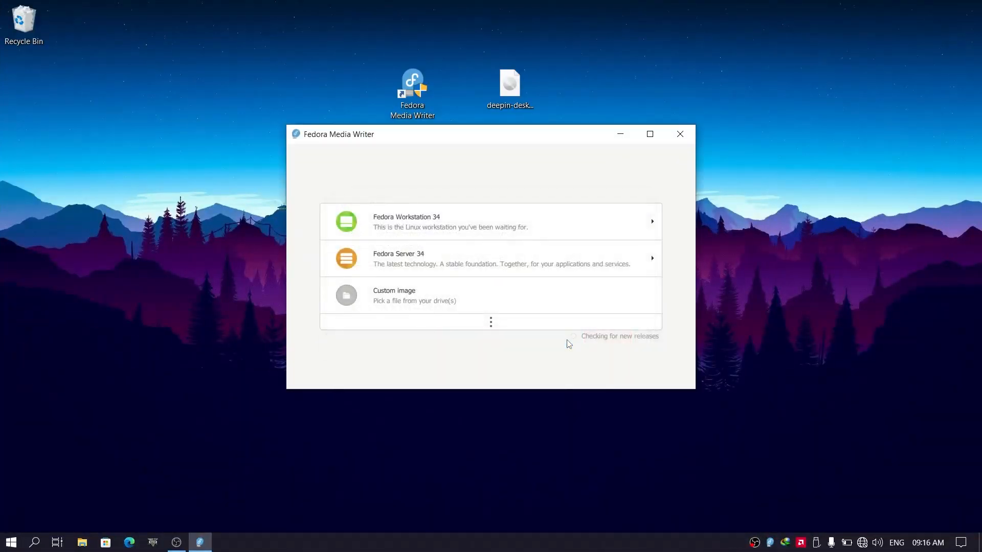
{"action": "left_click", "coordinate": [679, 134]}
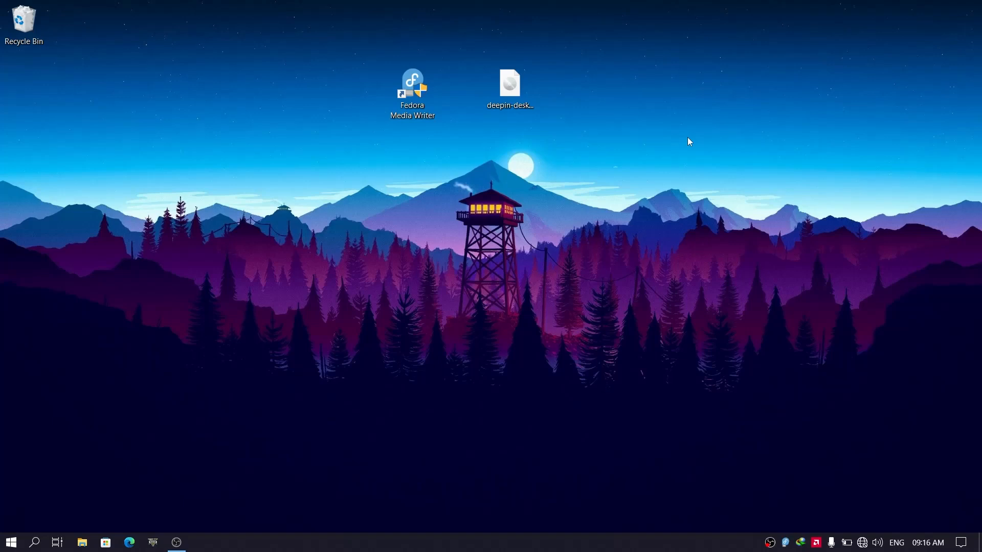
{"action": "mouse_move", "coordinate": [329, 128]}
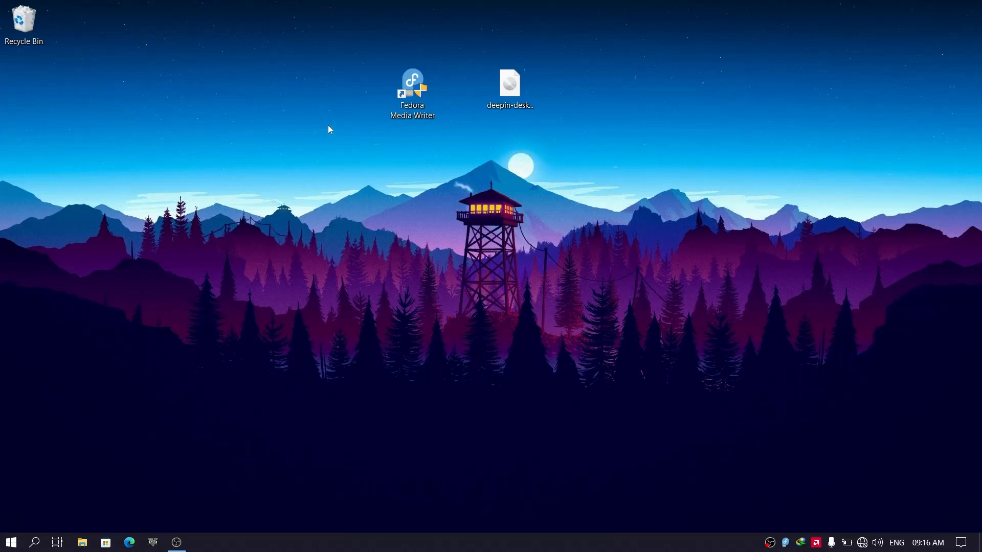
- Search Start for 'create' and launch Create and format hard disk partitions
{"action": "left_click", "coordinate": [10, 542]}
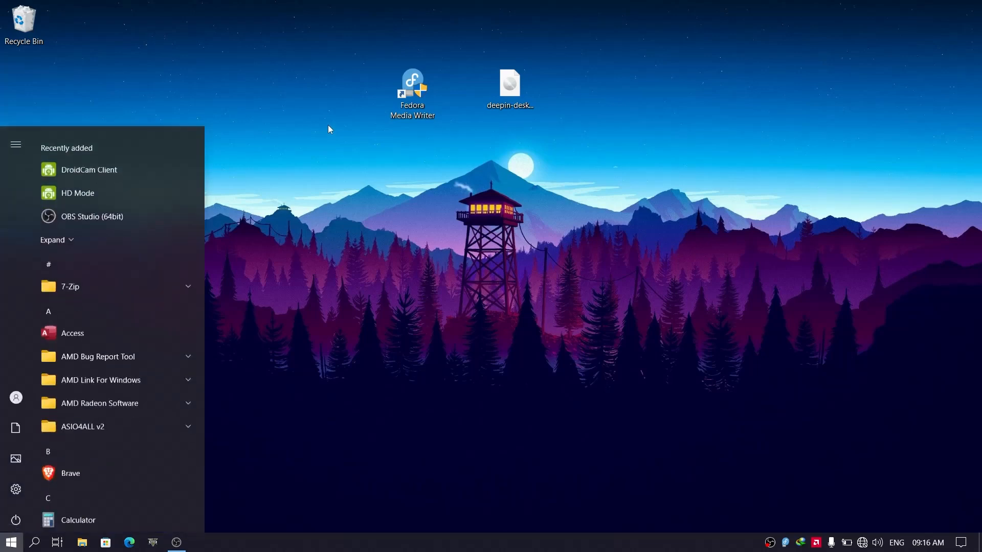
{"action": "type", "text": "create"}
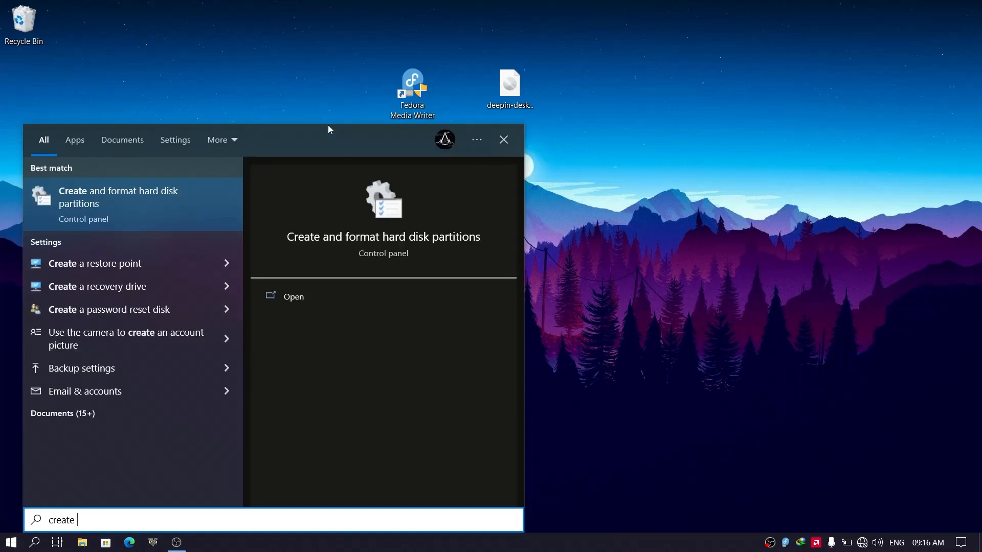
{"action": "left_click", "coordinate": [118, 204]}
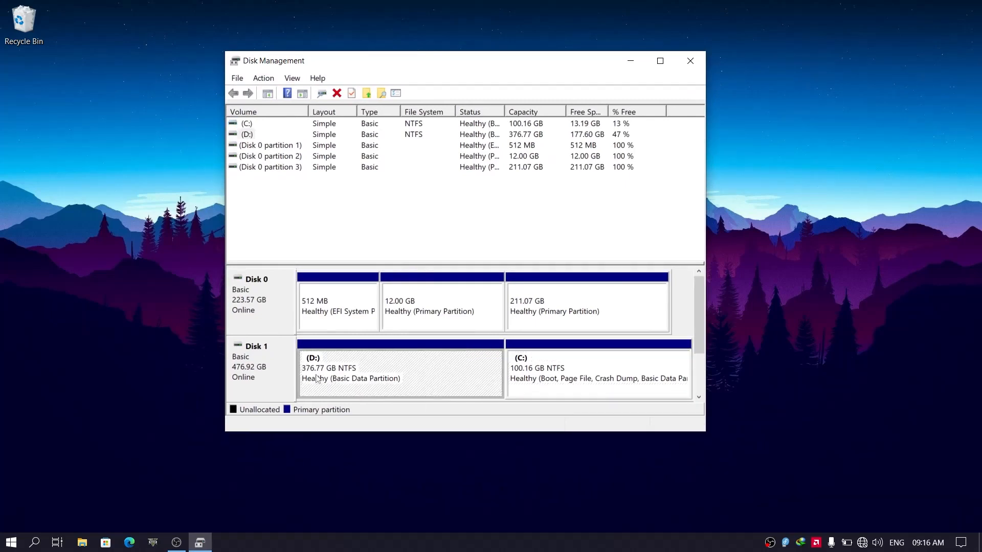
- Shrink volume D: by 101815 MB, leaving 99.43 GB unallocated on Disk 1
{"action": "right_click", "coordinate": [351, 372]}
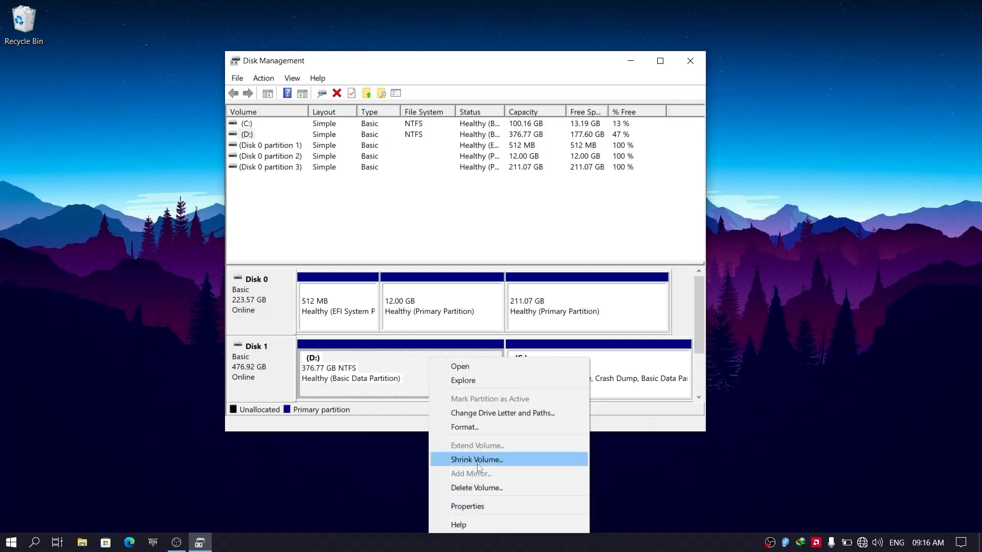
{"action": "left_click", "coordinate": [475, 460]}
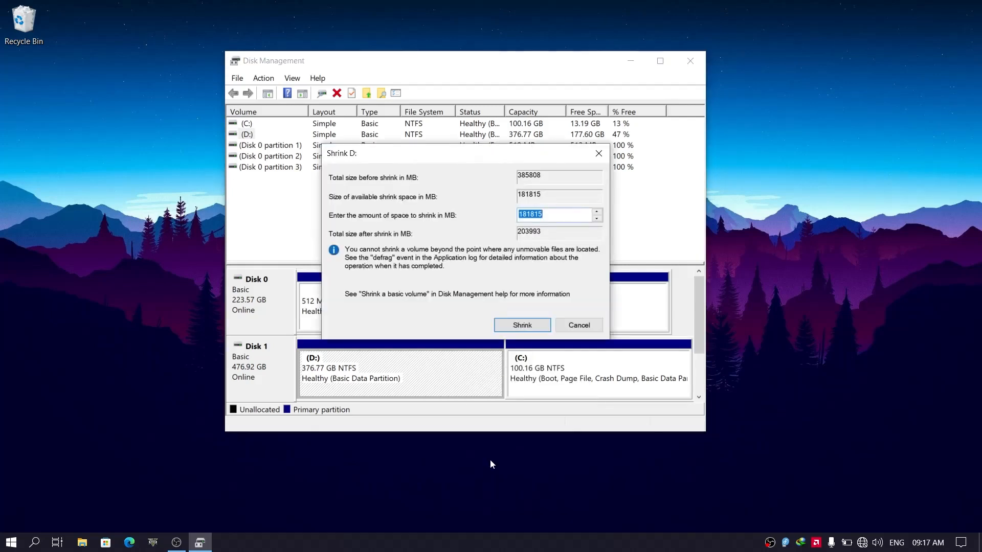
{"action": "mouse_move", "coordinate": [448, 139]}
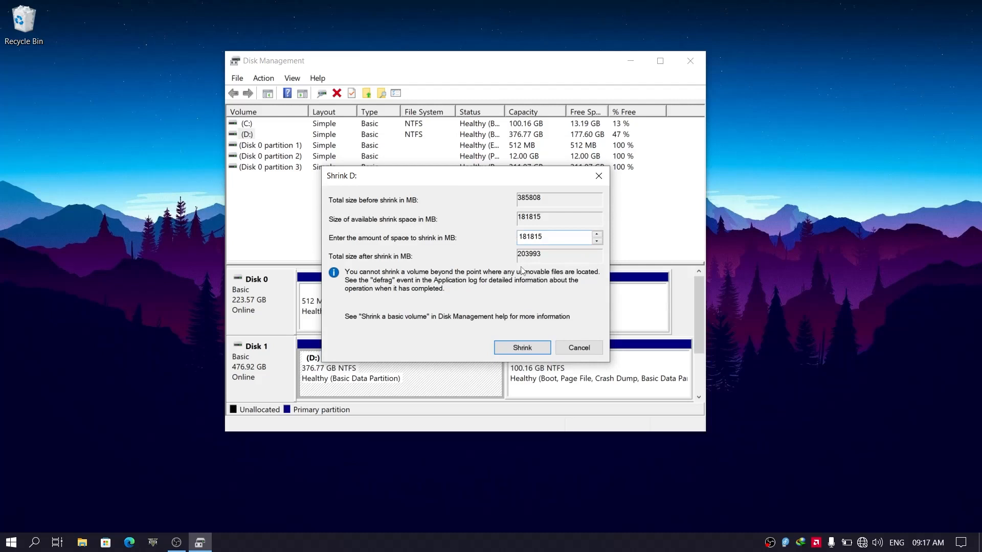
{"action": "type", "text": "101815"}
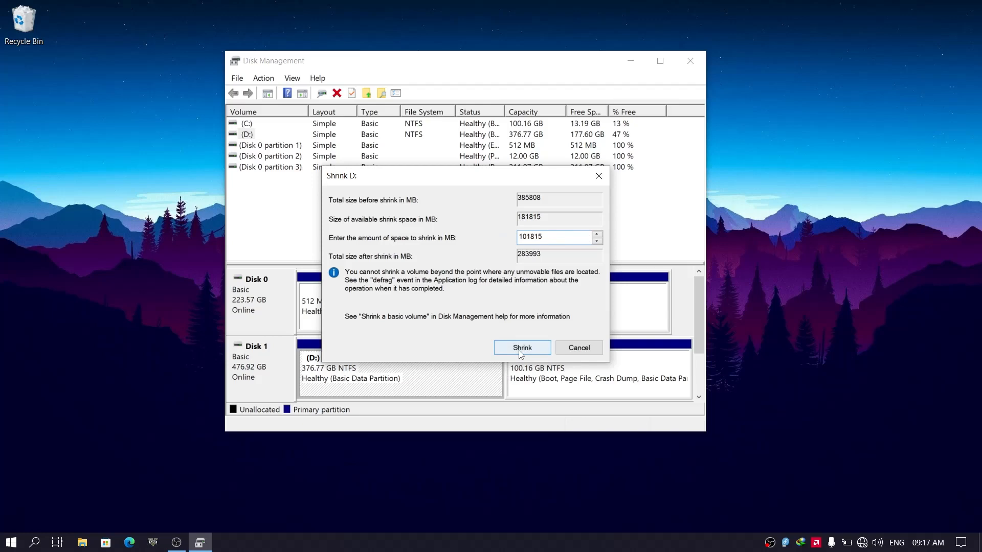
{"action": "left_click", "coordinate": [521, 348]}
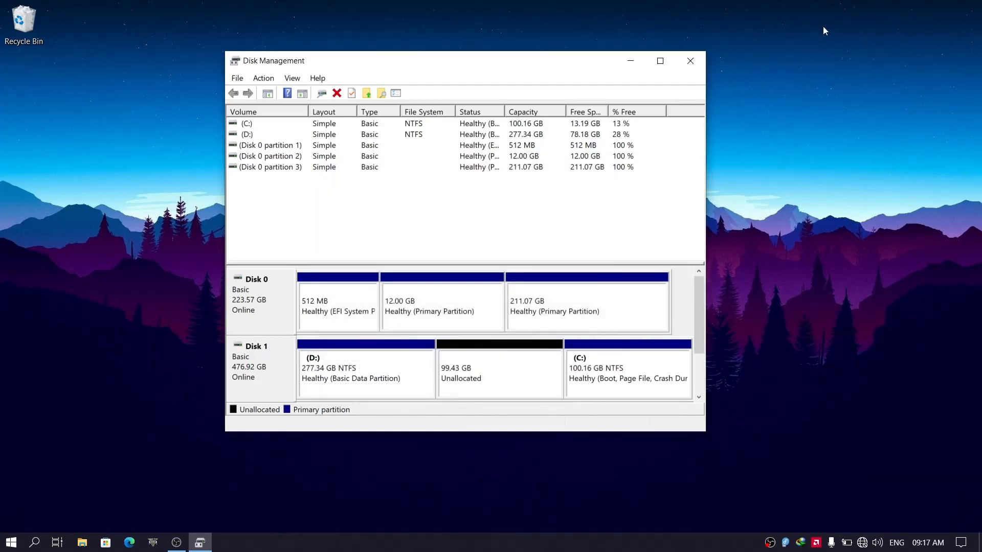
{"action": "left_click", "coordinate": [691, 61]}
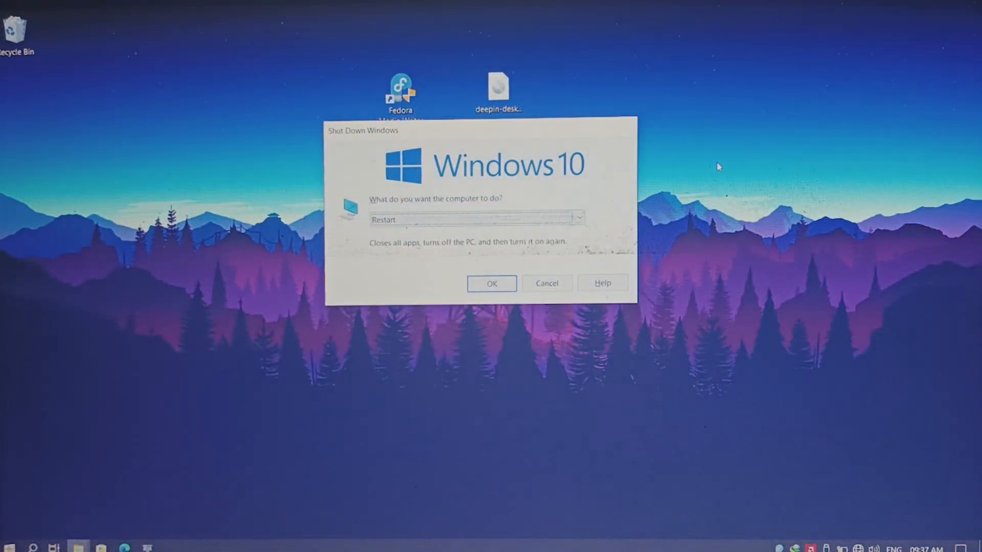
- Restart, boot UEFI: SanDisk Partition 1, and start the Install Deepin 20.8 kernel 5.15 entry
{"action": "left_click", "coordinate": [492, 283]}
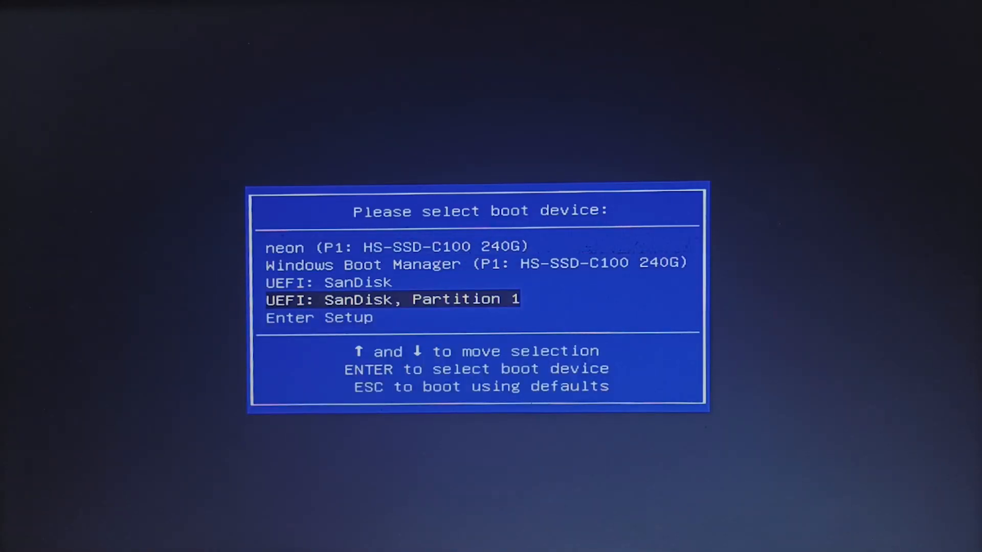
{"action": "key", "text": "enter"}
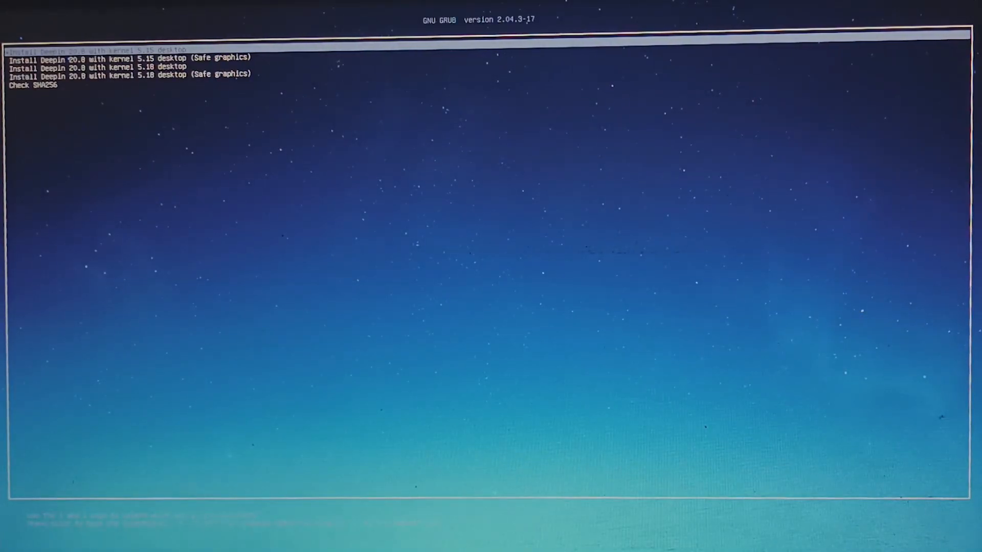
{"action": "key", "text": "enter"}
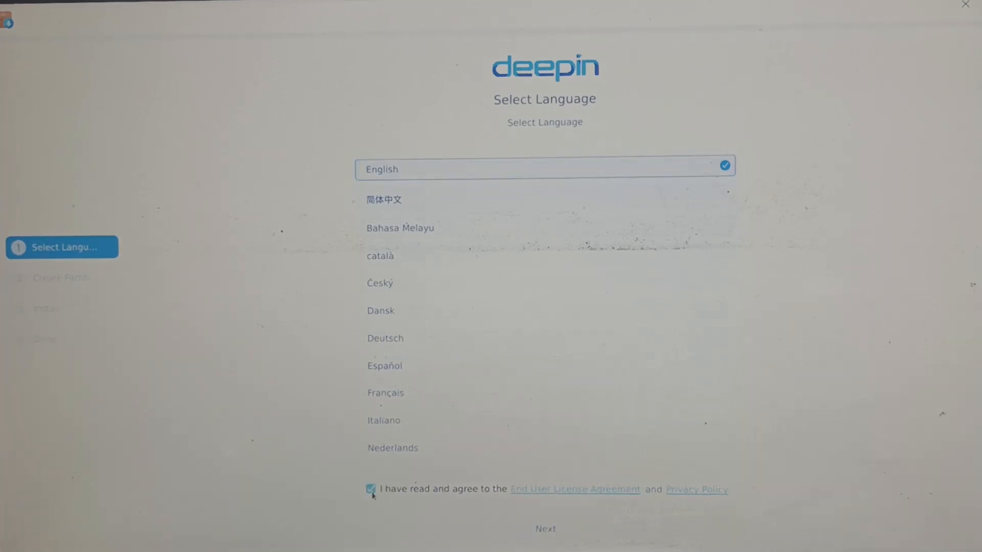
- Continue with English and the EULA accepted, then choose Advanced manual partitioning
{"action": "left_click", "coordinate": [544, 528]}
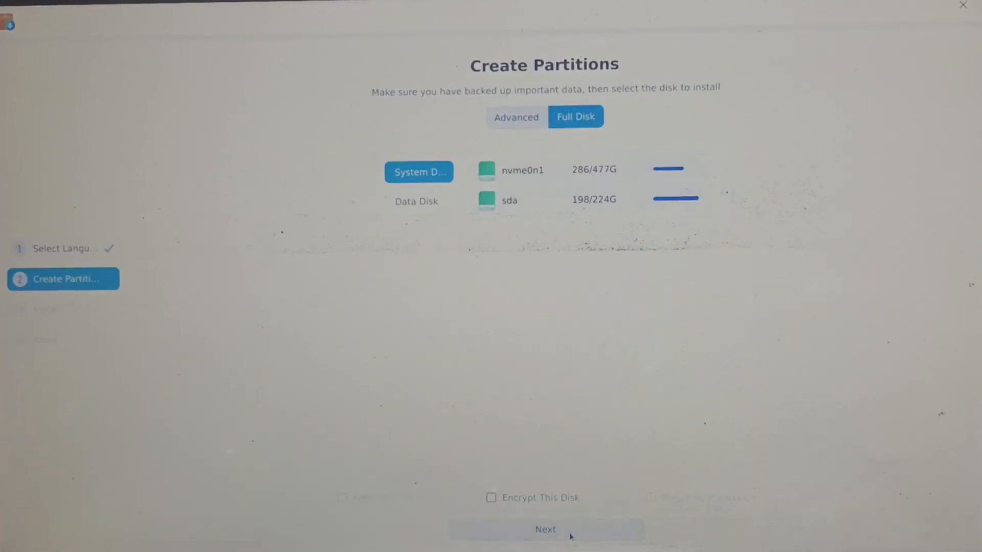
{"action": "left_click", "coordinate": [516, 115]}
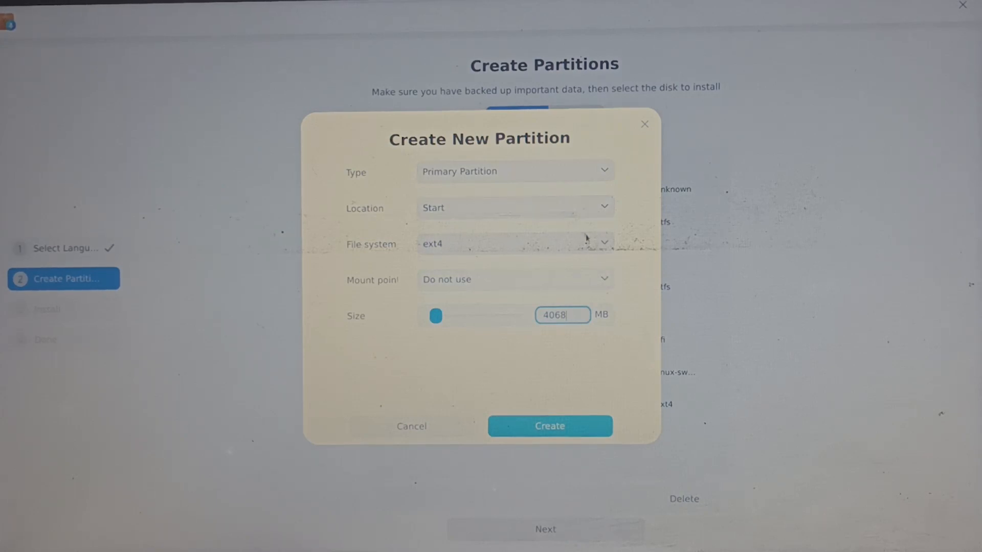
- Create a 4068 MB swap partition
{"action": "left_click", "coordinate": [513, 243]}
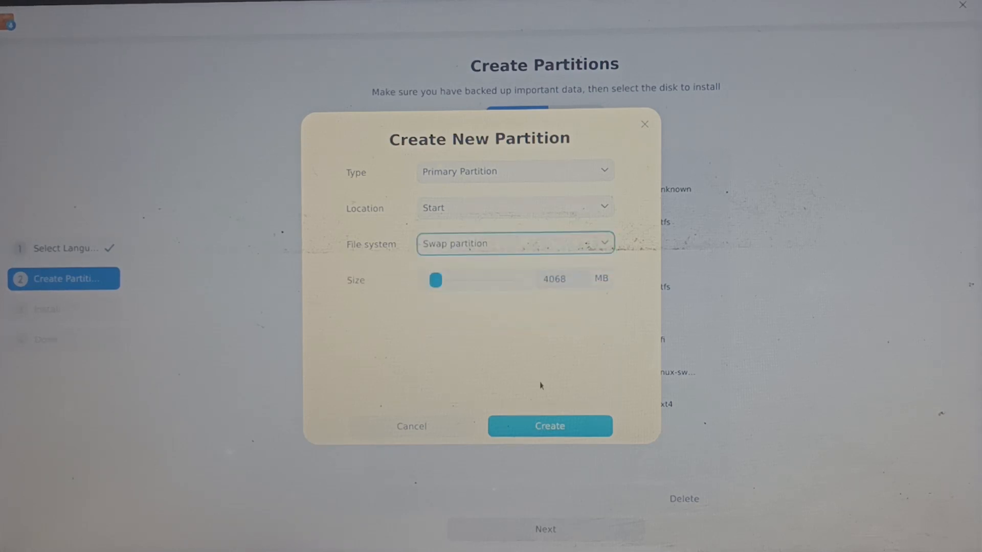
{"action": "left_click", "coordinate": [549, 425]}
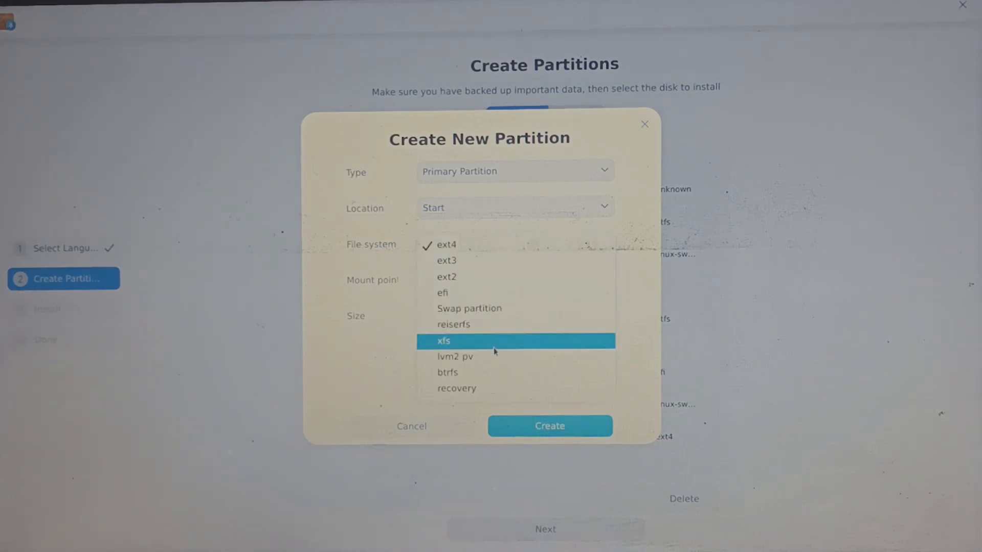
- Create a 300 MB EFI partition
{"action": "left_click", "coordinate": [442, 293]}
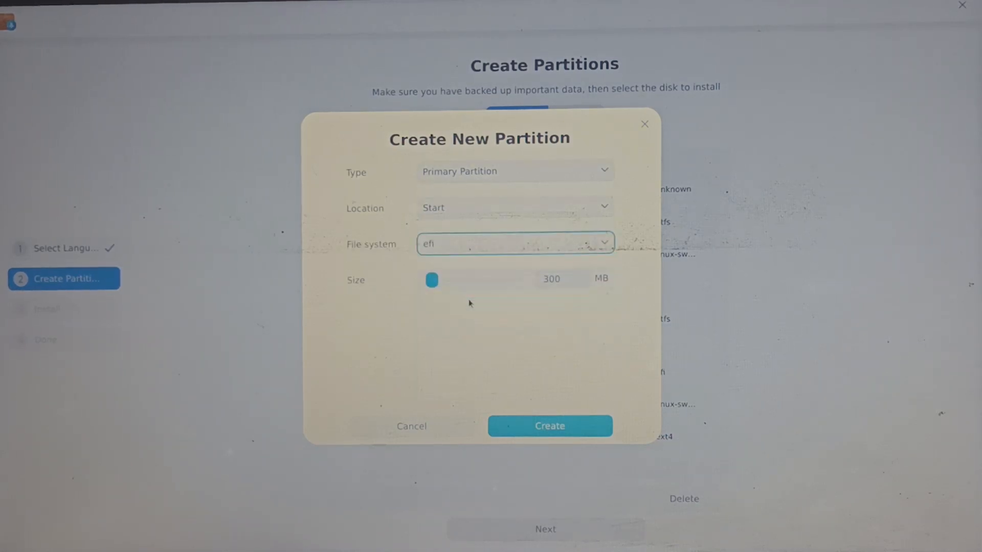
{"action": "left_click", "coordinate": [561, 278]}
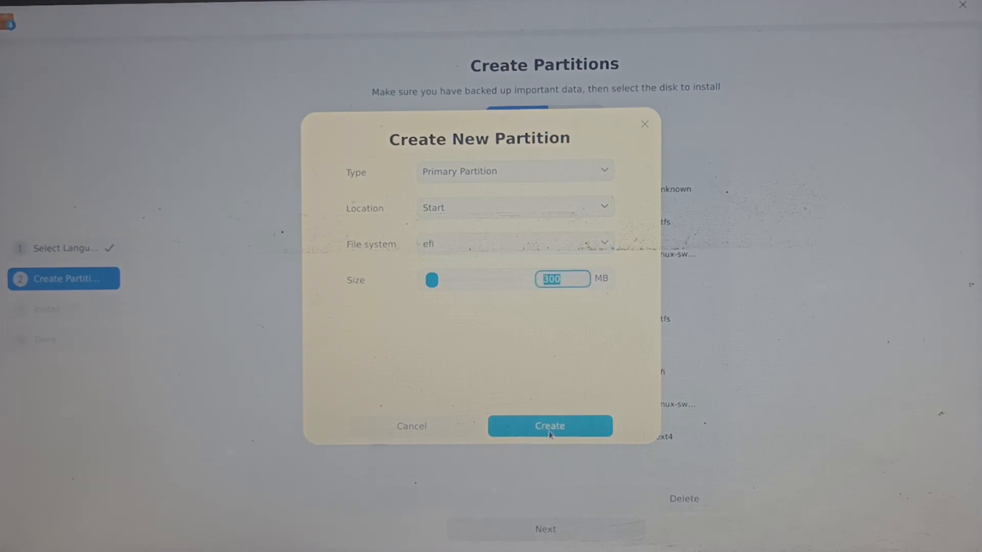
{"action": "left_click", "coordinate": [549, 426]}
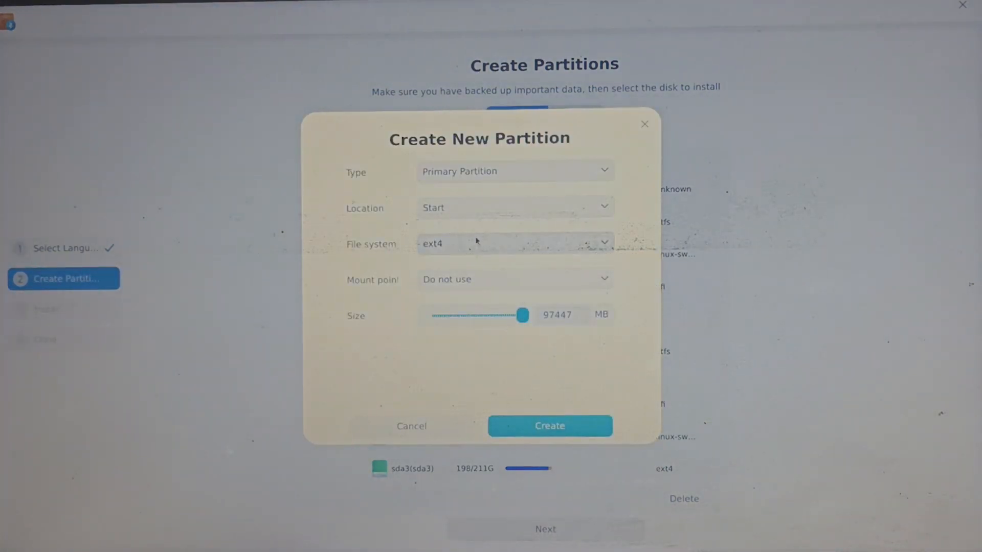
- Create a 97447 MB ext4 partition mounted at /
{"action": "left_click", "coordinate": [514, 279]}
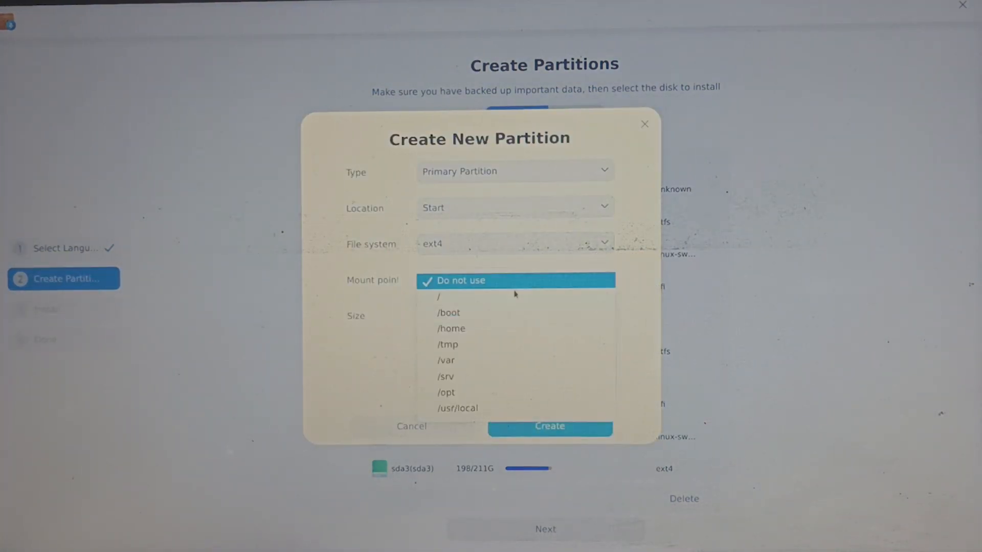
{"action": "left_click", "coordinate": [439, 296]}
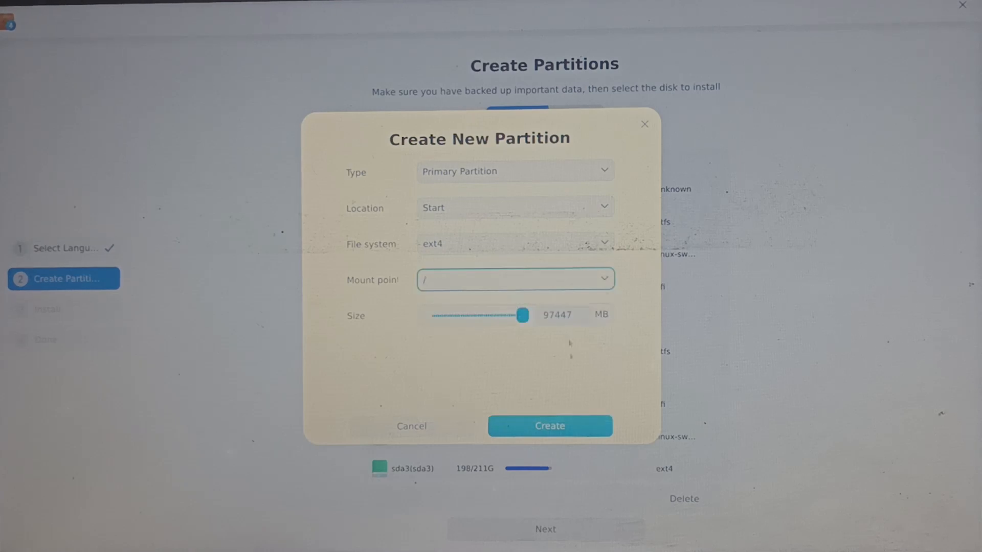
{"action": "left_click", "coordinate": [549, 426]}
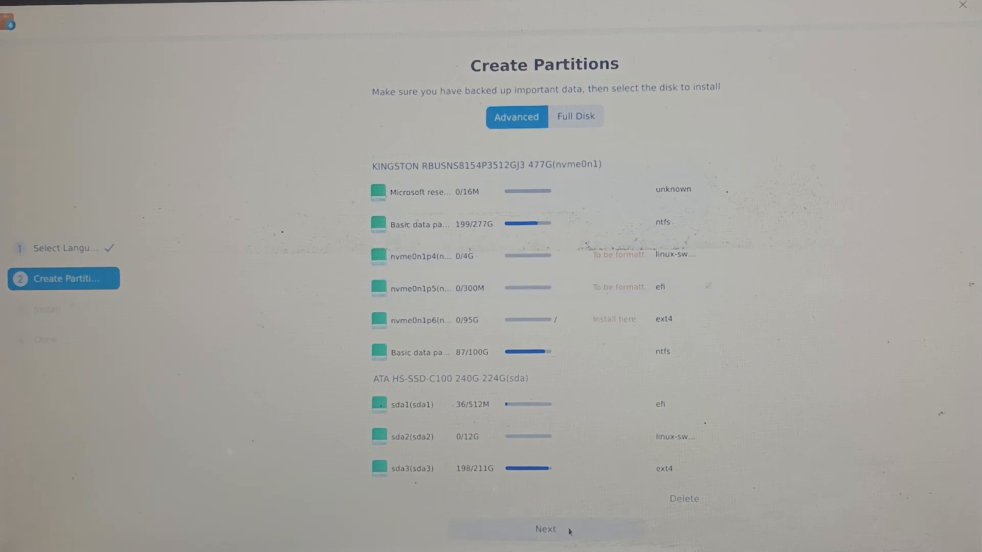
- Confirm the partition summary, install Deepin, and Reboot Now when it reports success
{"action": "left_click", "coordinate": [544, 529]}
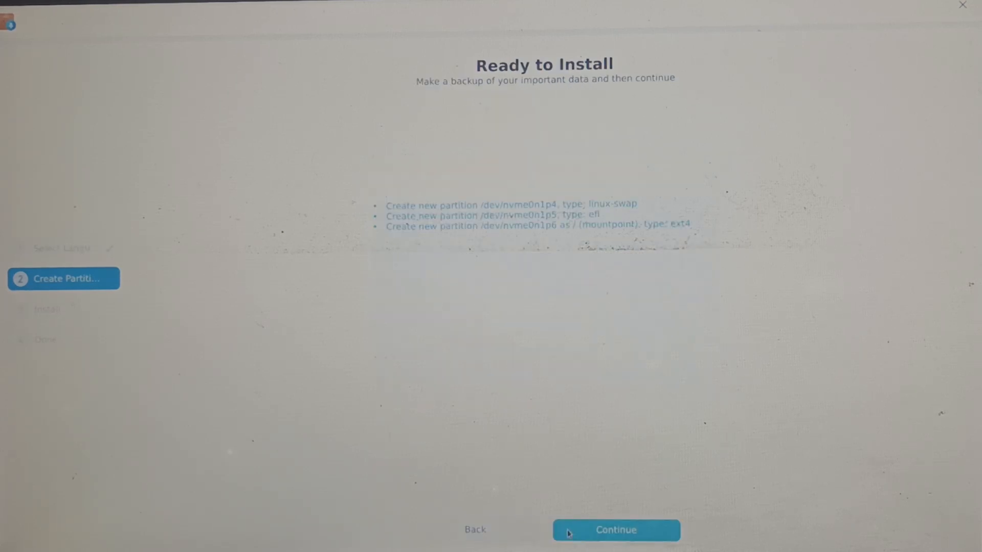
{"action": "left_click", "coordinate": [616, 529]}
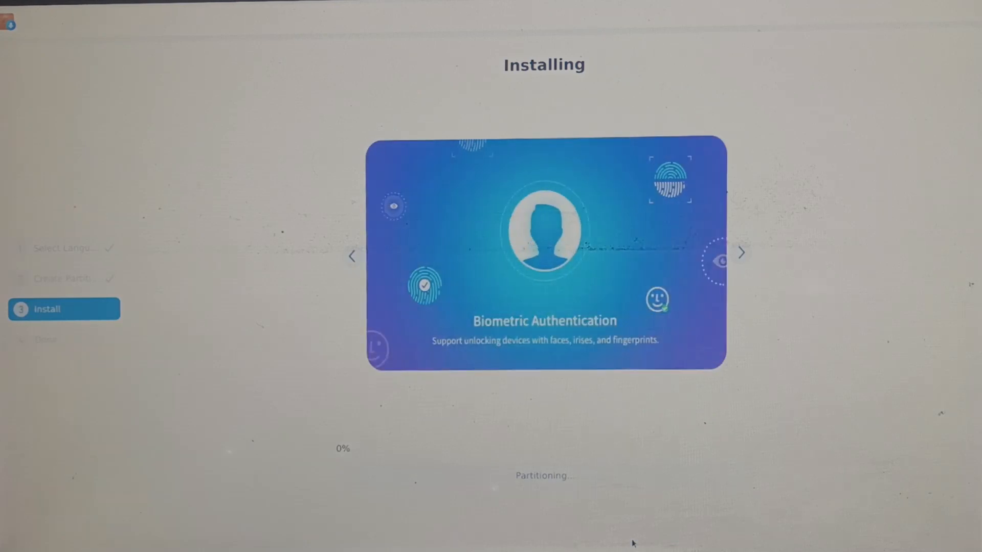
{"action": "mouse_move", "coordinate": [522, 480]}
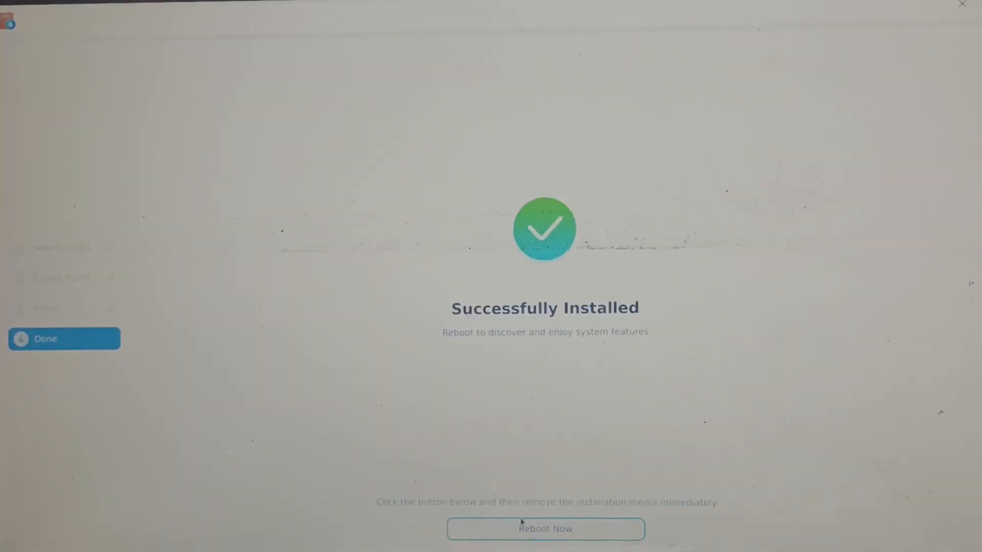
{"action": "left_click", "coordinate": [545, 528]}
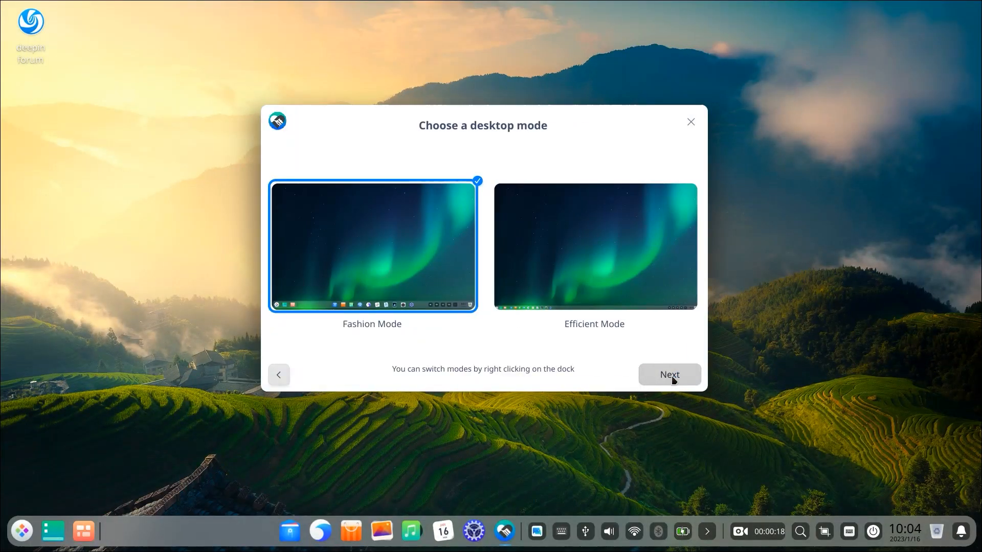
{"action": "mouse_move", "coordinate": [559, 279]}
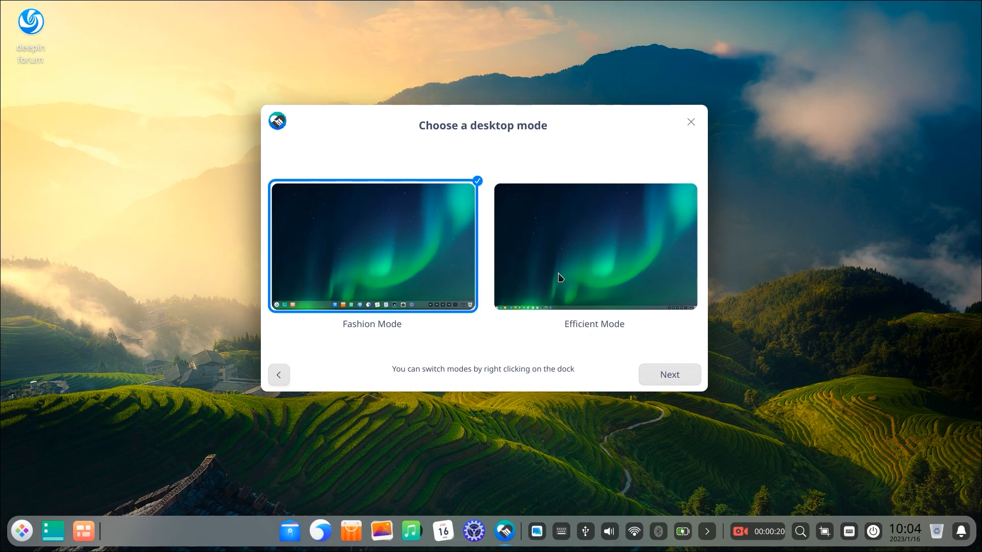
- Compare Efficient and Fashion Mode, keep Fashion Mode and continue to the running mode choice
{"action": "left_click", "coordinate": [593, 245]}
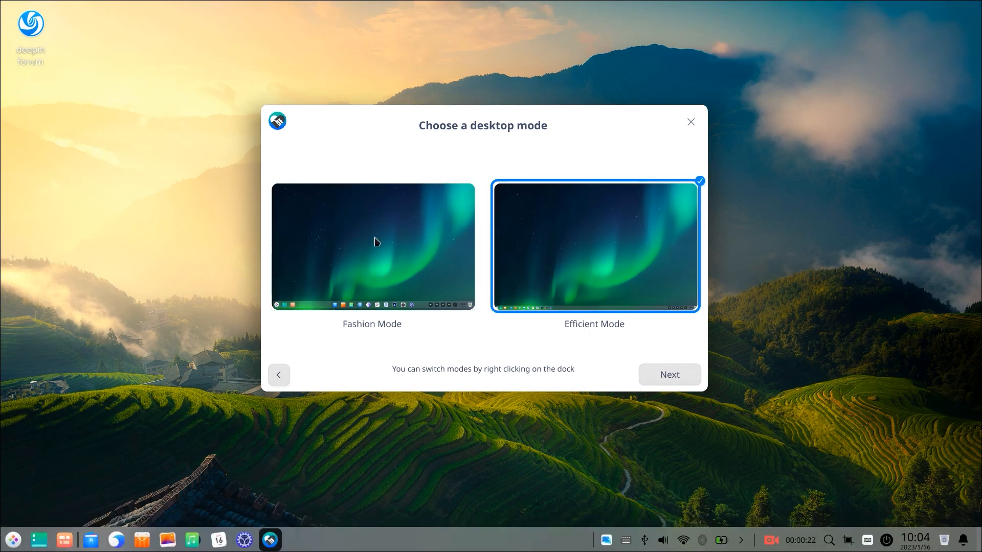
{"action": "left_click", "coordinate": [372, 246]}
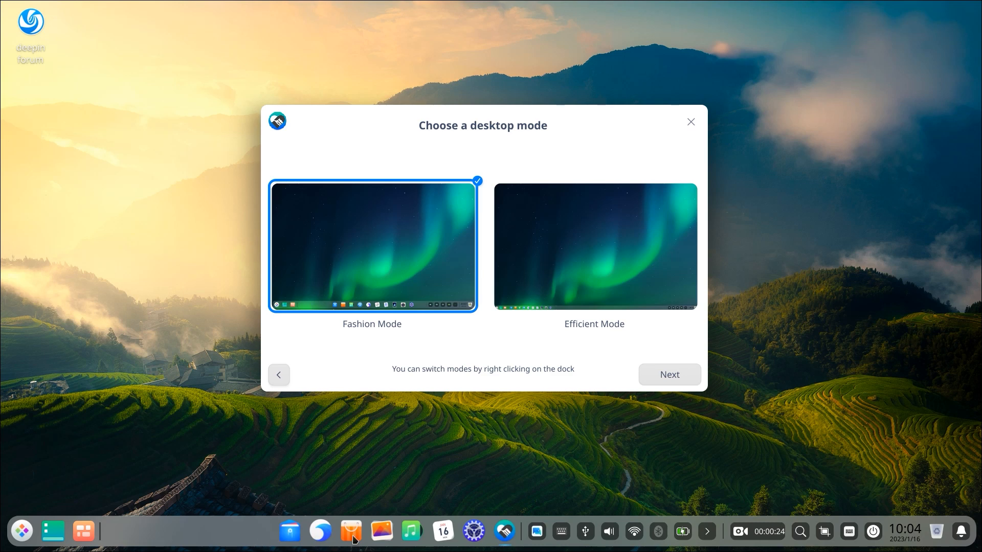
{"action": "left_click", "coordinate": [594, 246]}
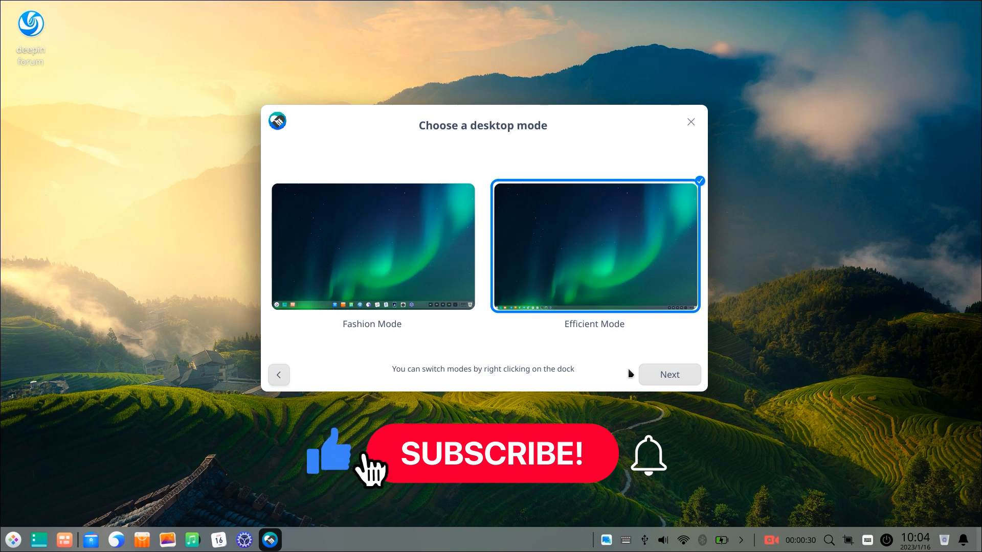
{"action": "left_click", "coordinate": [372, 245]}
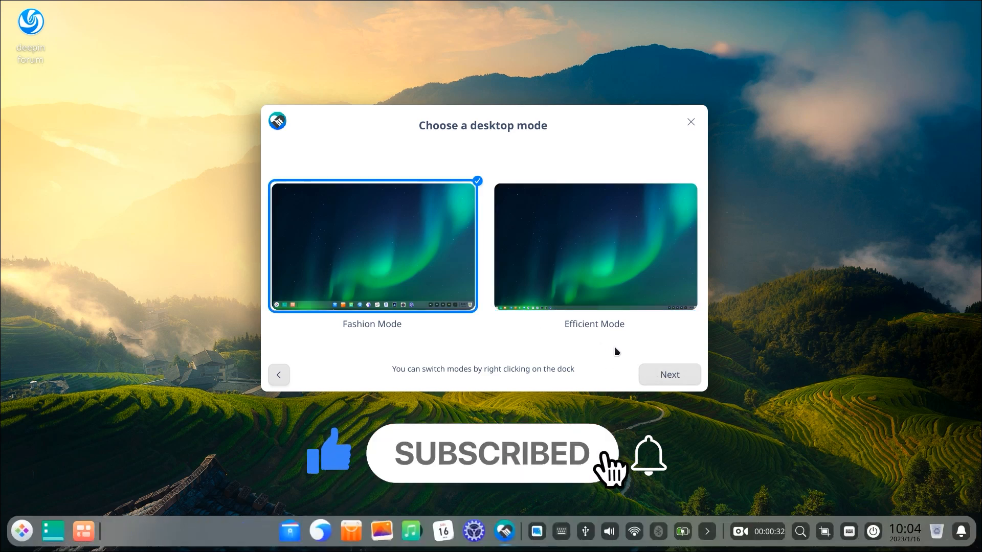
{"action": "left_click", "coordinate": [669, 375]}
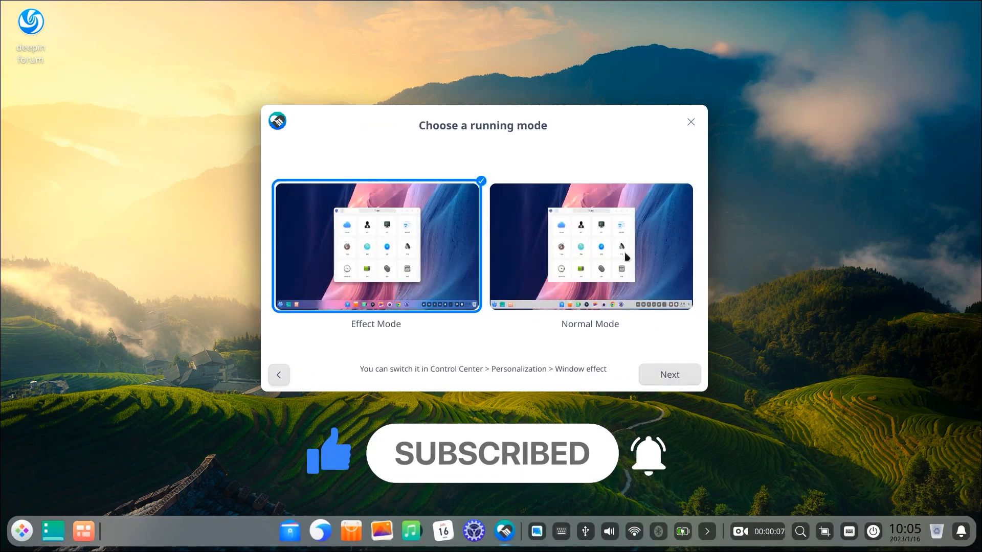